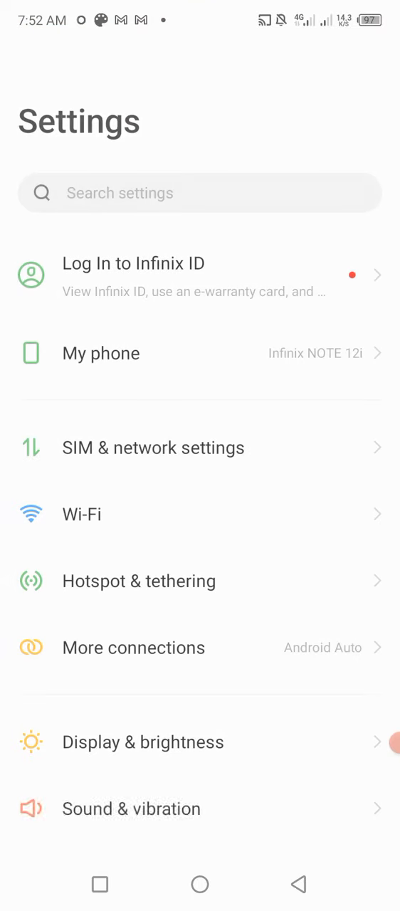
- Navigate to App management and show the list of all installed apps
scroll(down, 3)
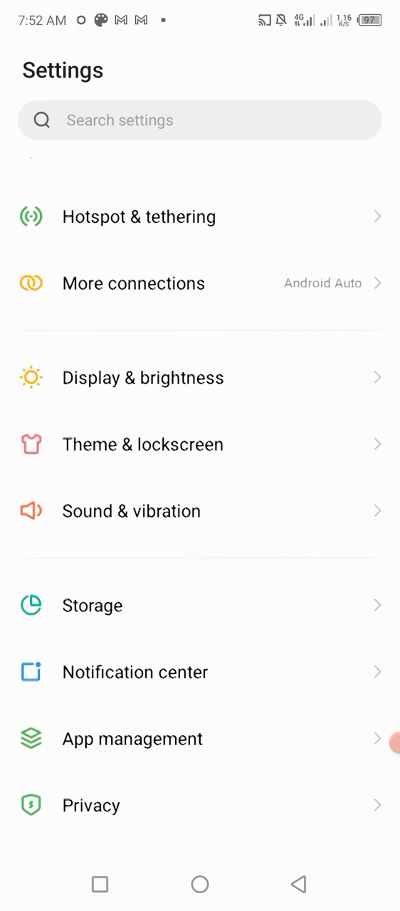
scroll(down, 3)
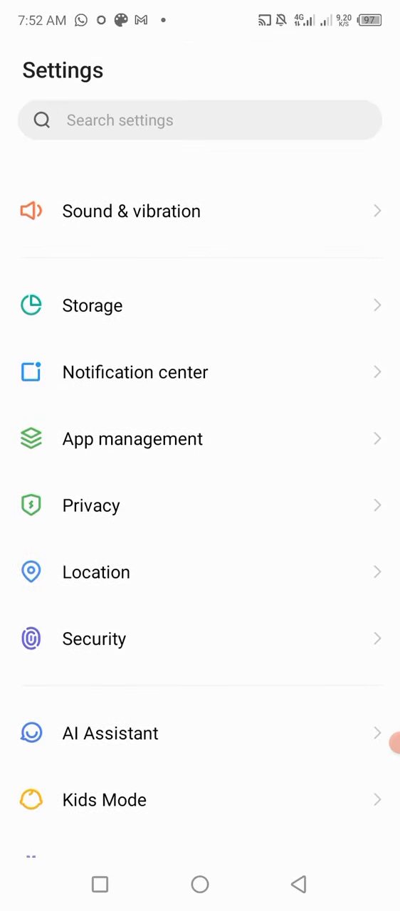
click(132, 439)
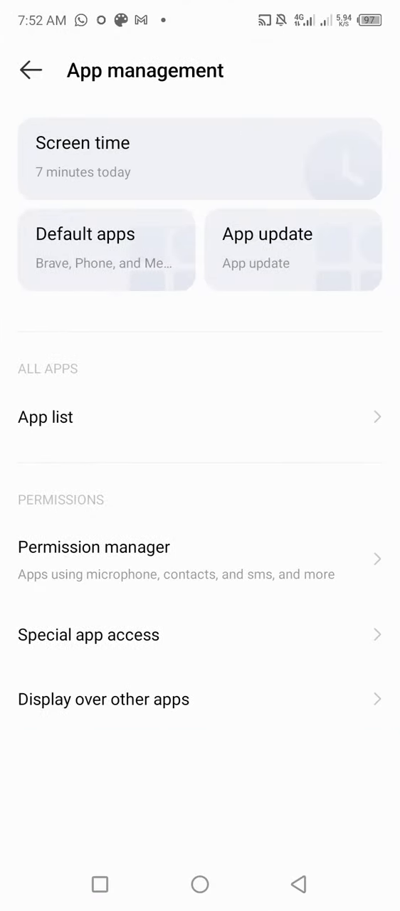
click(46, 416)
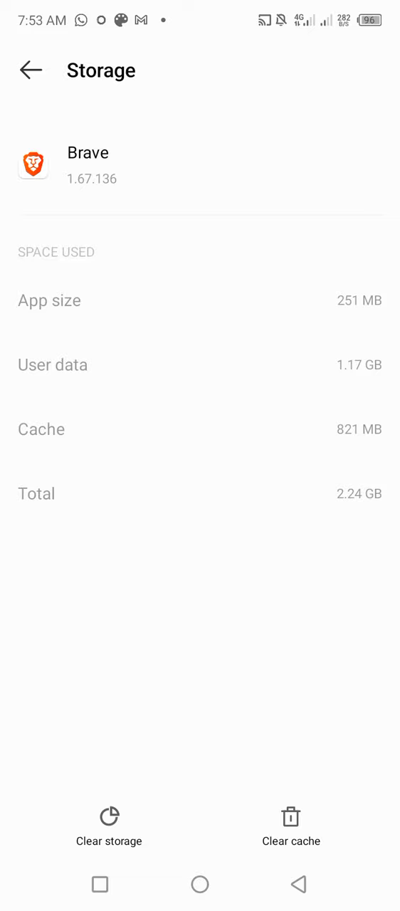
- Clear Brave's cached data so its cache drops to 0 B
click(290, 825)
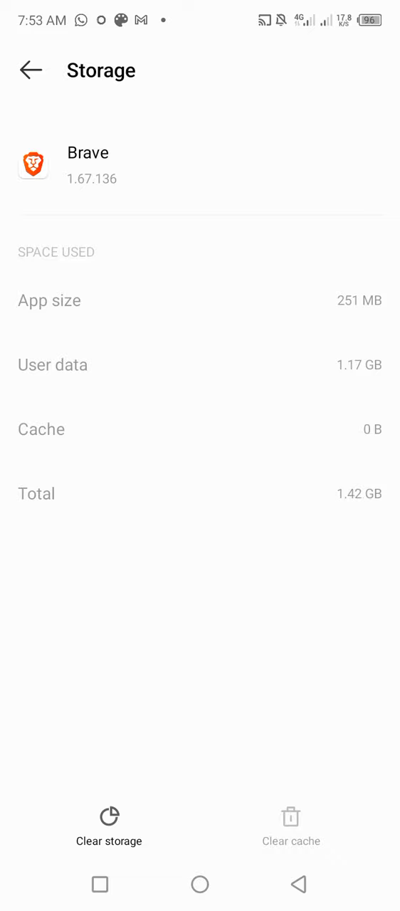